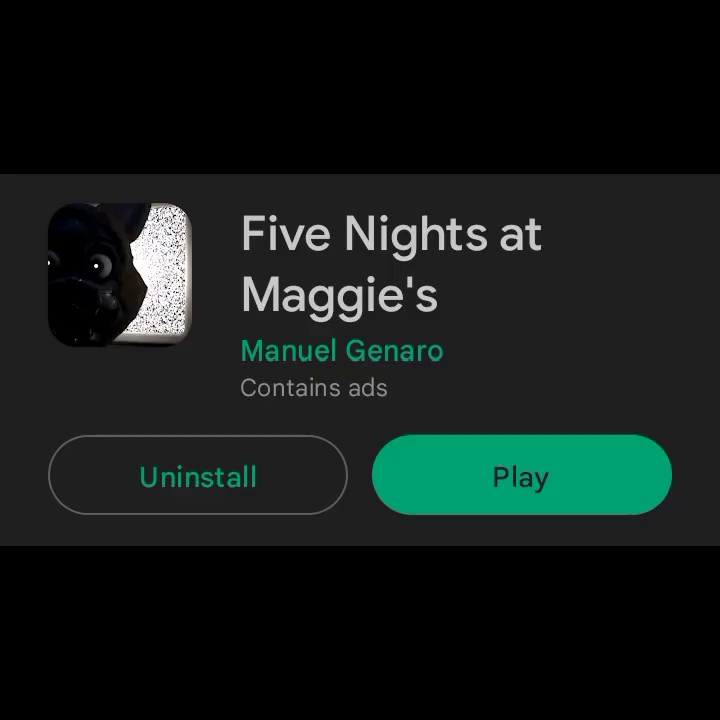
# Step: Launch Five Nights at Maggie's from its Google Play store page
pyautogui.click(521, 476)
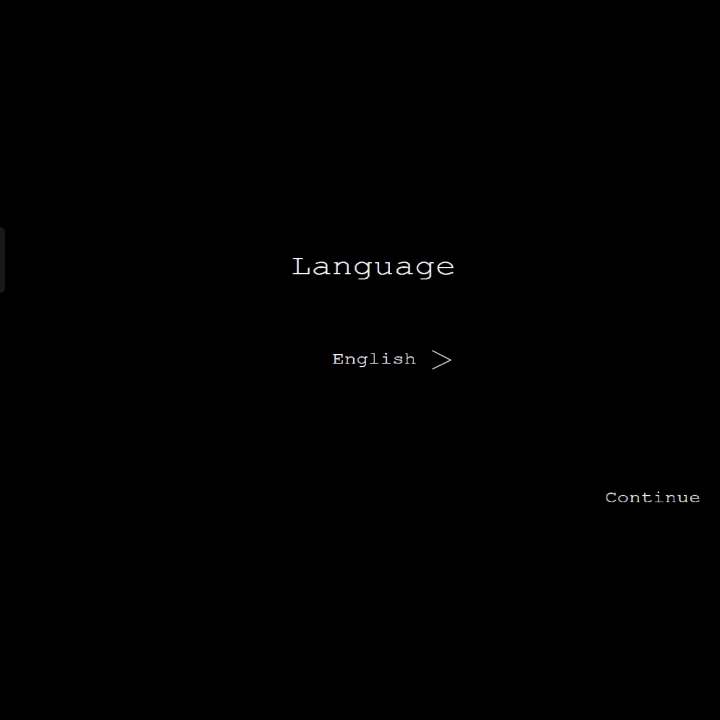
# Step: Continue past the language screen with English selected to begin night one
pyautogui.click(651, 497)
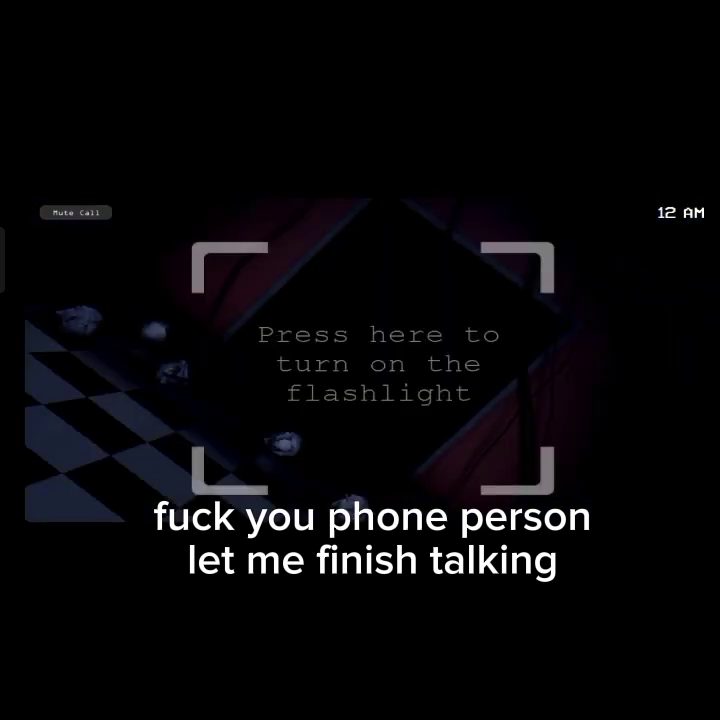
# Step: Glance at the hallway door, then raise the security camera monitor
pyautogui.click(375, 363)
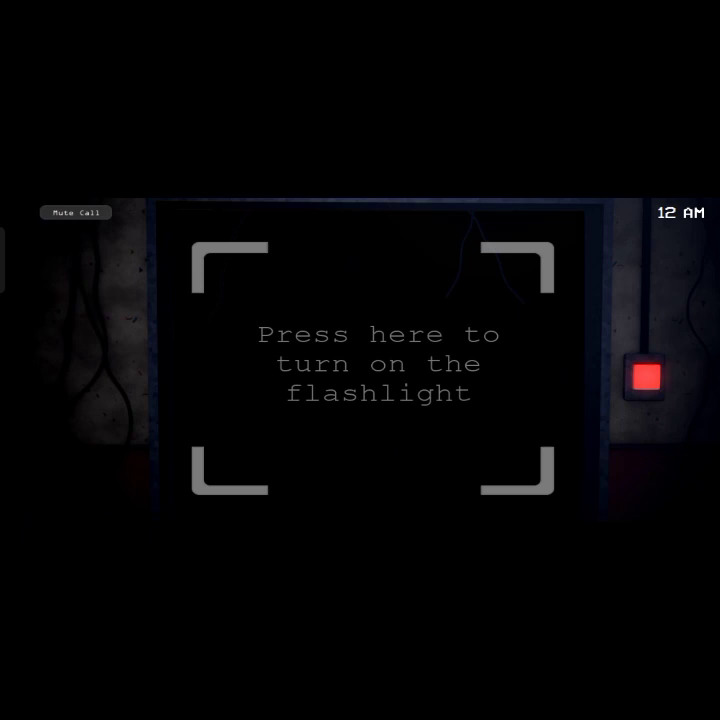
pyautogui.click(378, 370)
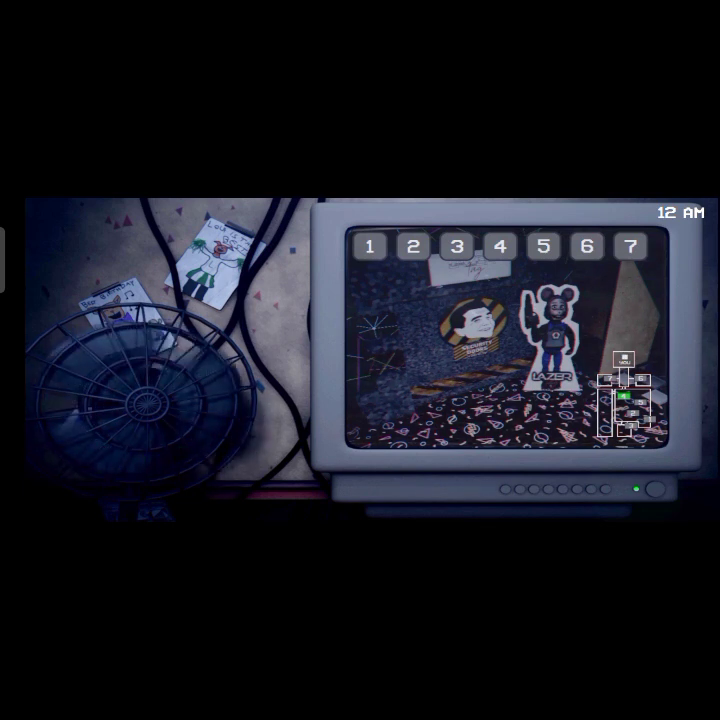
# Step: Switch the monitor to the dining room camera with the long tables
pyautogui.click(502, 245)
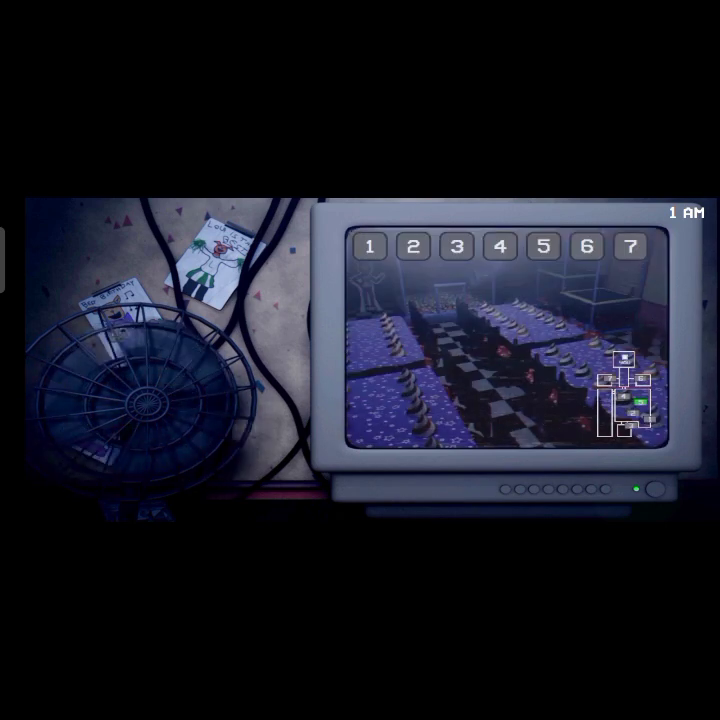
# Step: Switch to the checkered-floor room camera and watch until 4 AM
pyautogui.click(496, 244)
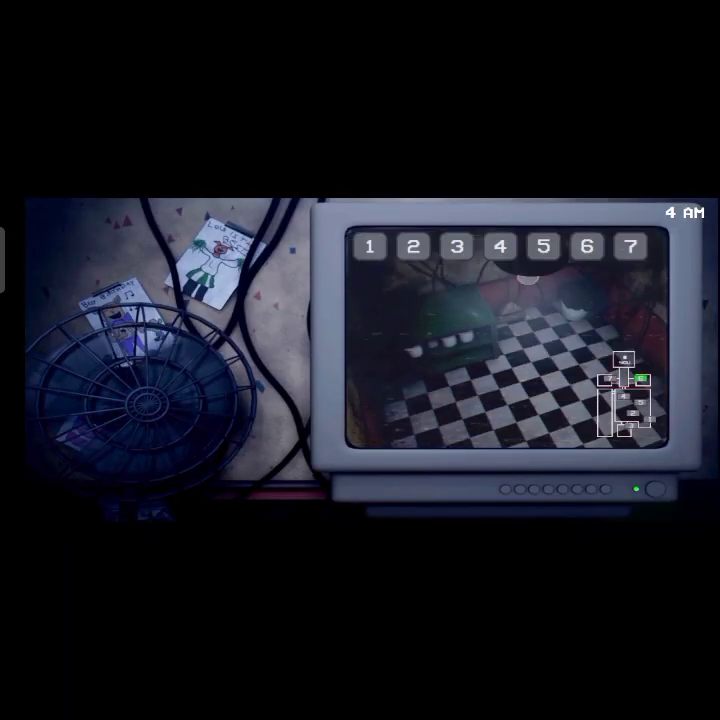
# Step: Check the storage room camera, then lower the monitor to view the doorway
pyautogui.click(500, 245)
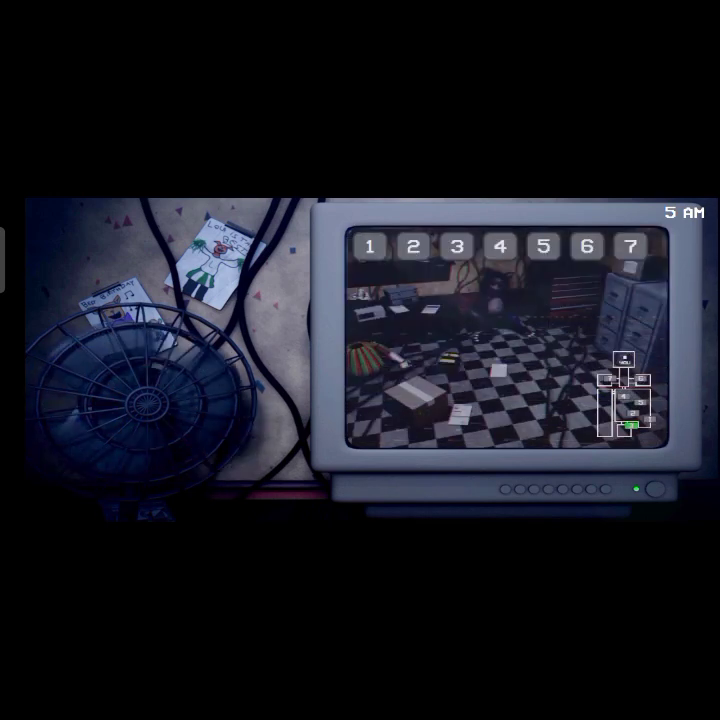
pyautogui.click(497, 244)
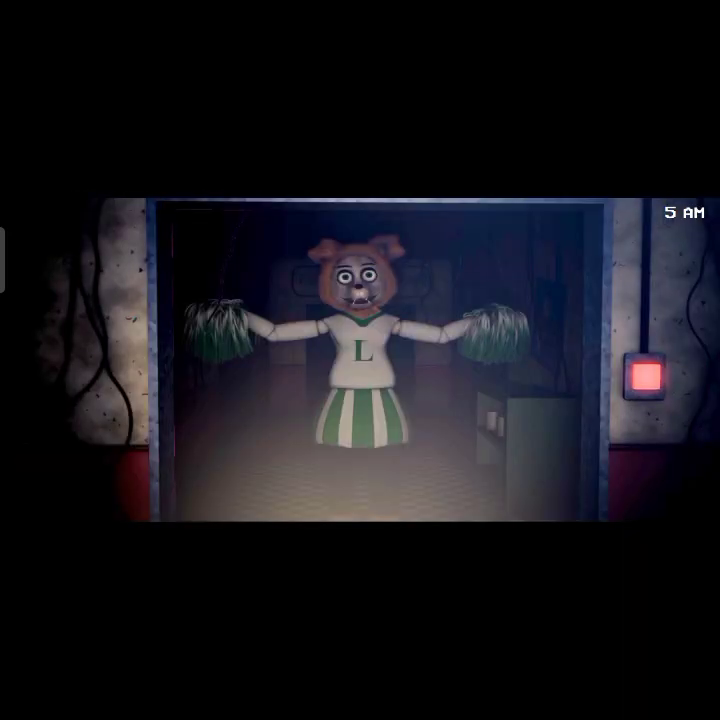
# Step: Close the door on the cheerleader, reopen it, then shut it on the yellow animatronic
pyautogui.click(648, 373)
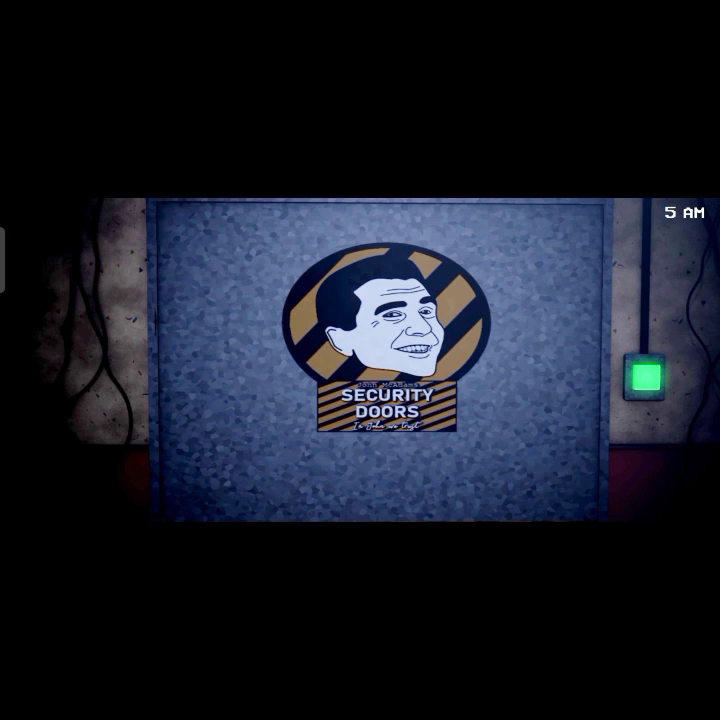
pyautogui.click(651, 372)
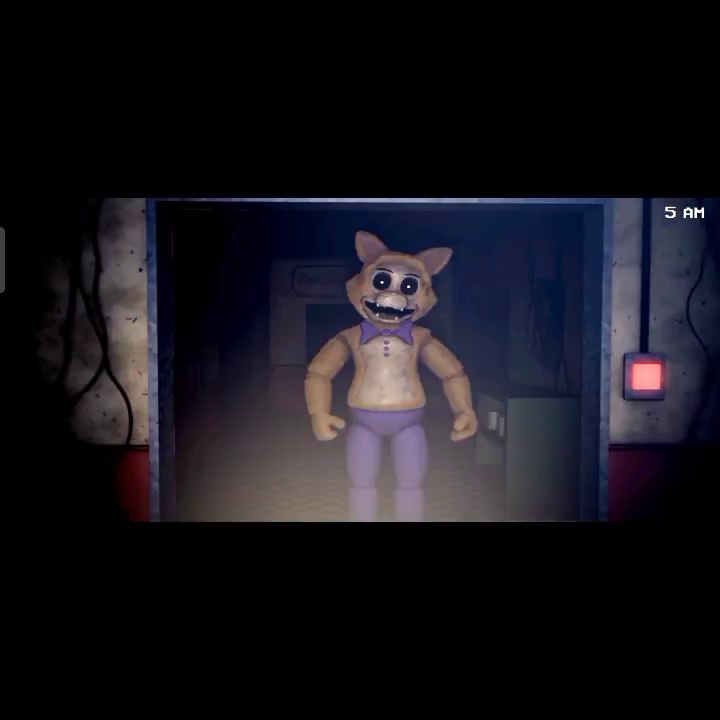
pyautogui.click(653, 375)
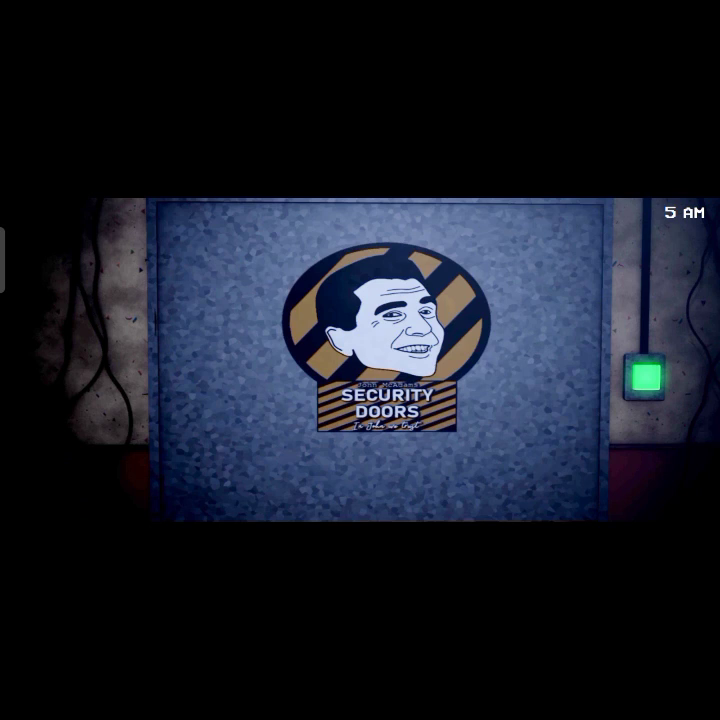